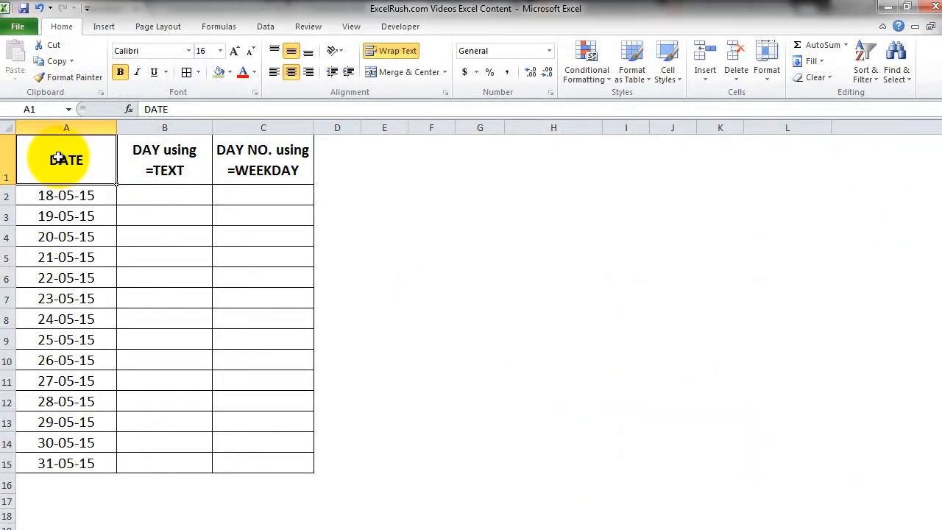
Enter =TEXT(A2,"DDDD") in B2 to show the date's full weekday name
drag(66, 194, 66, 400)
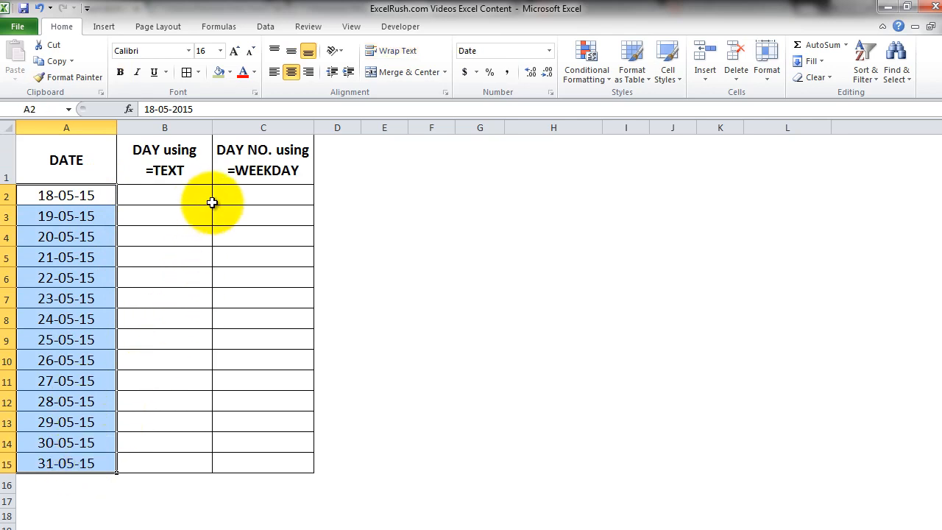
click(164, 194)
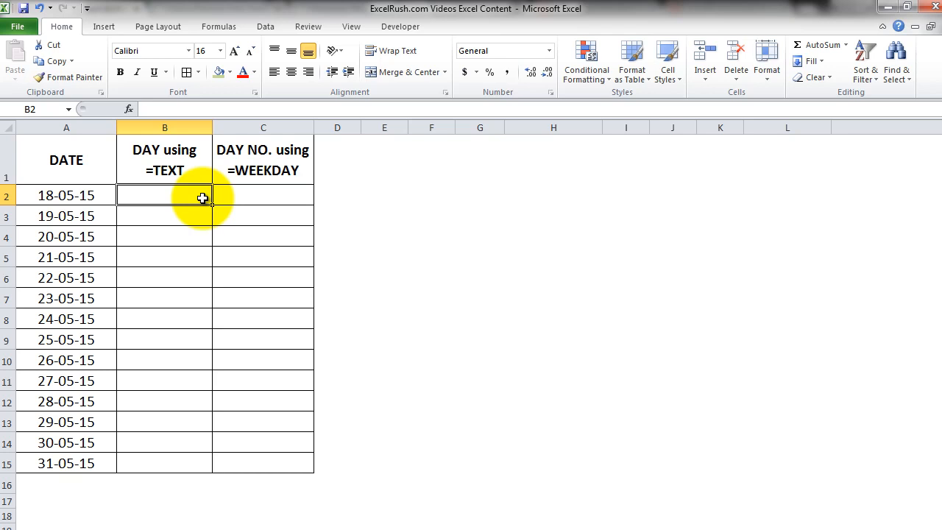
text(=)
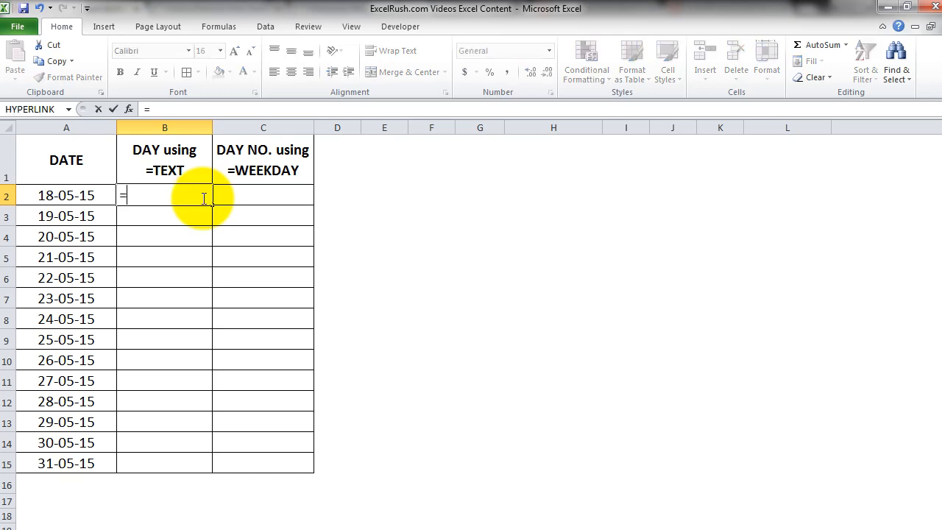
text(TEXT(A2)
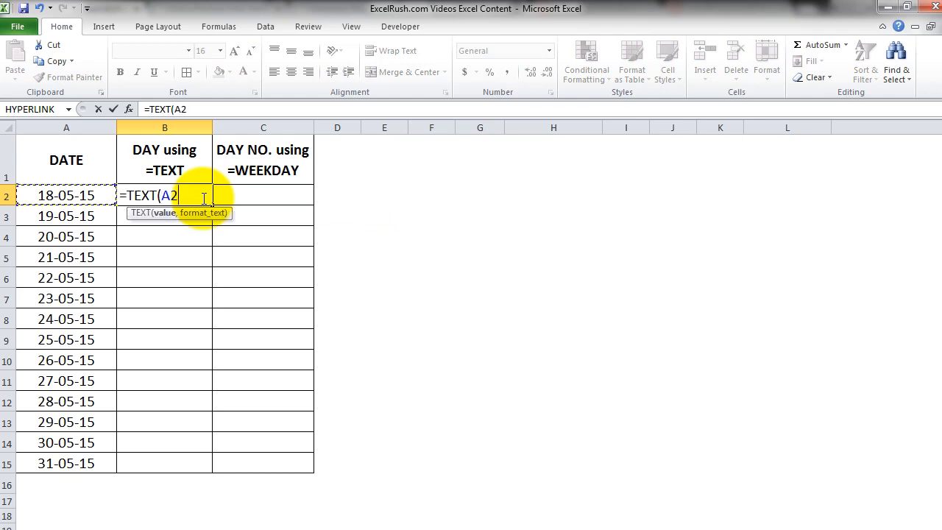
text(,"D)
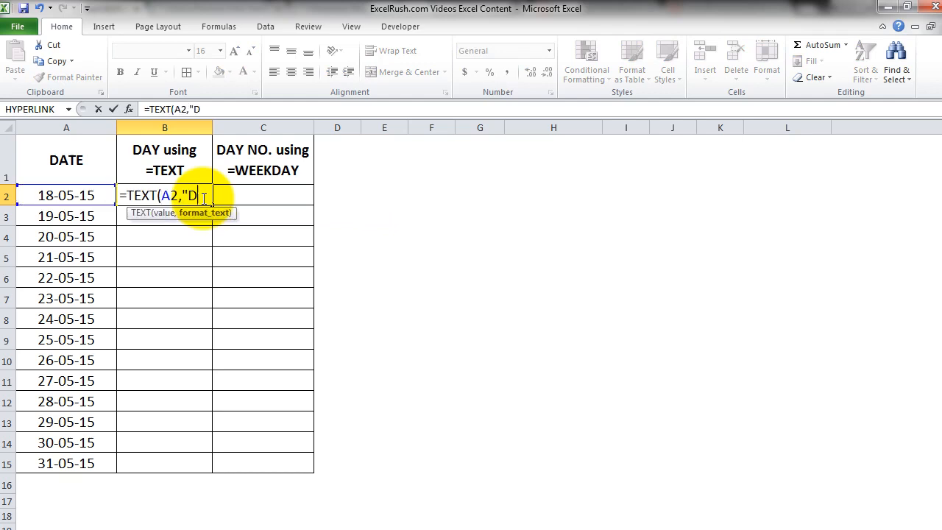
text(DDD"))
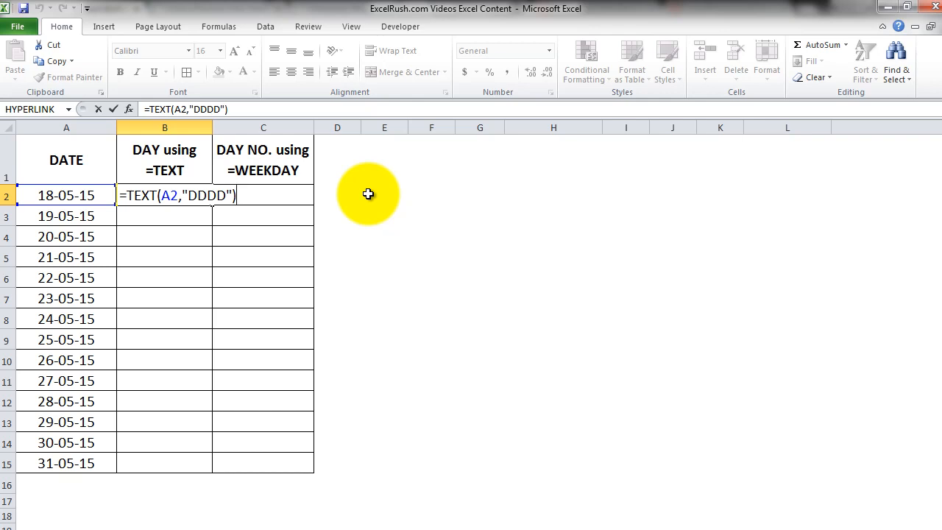
key(Return)
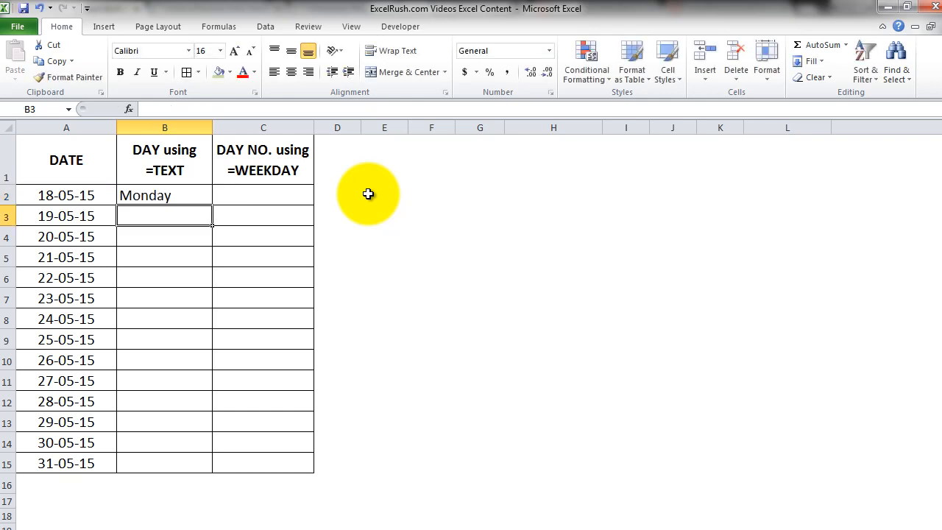
Fill the weekday-name formula down from B2 to B15
click(165, 194)
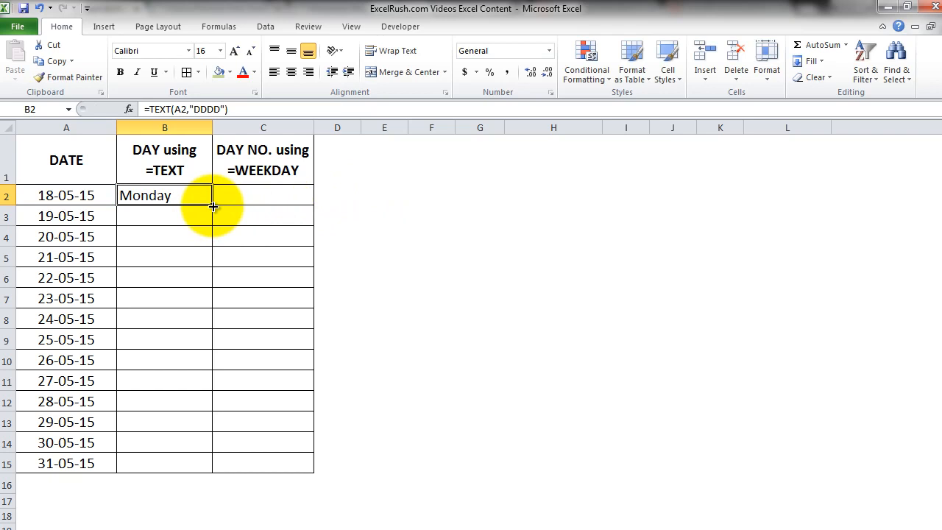
drag(214, 206, 213, 468)
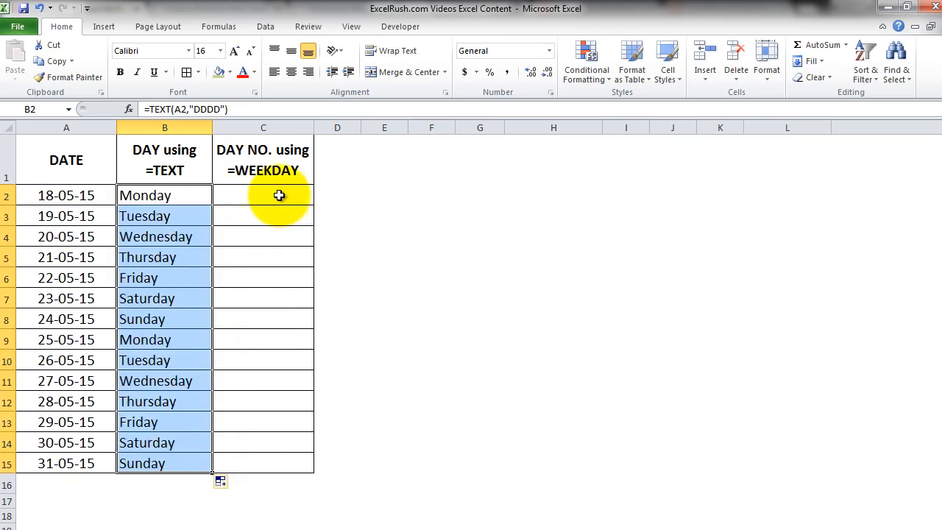
Enter =WEEKDAY(A2,2) in C2 so Monday returns 1
click(262, 194)
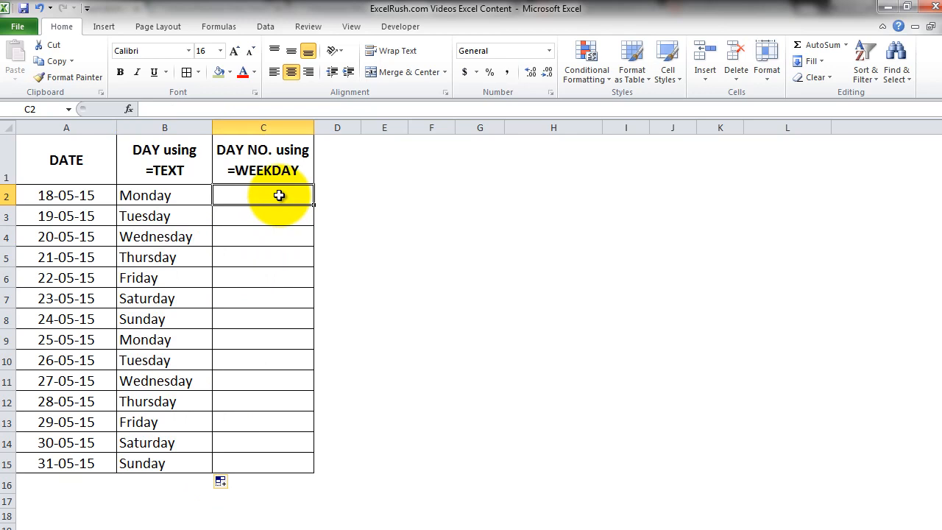
text(=)
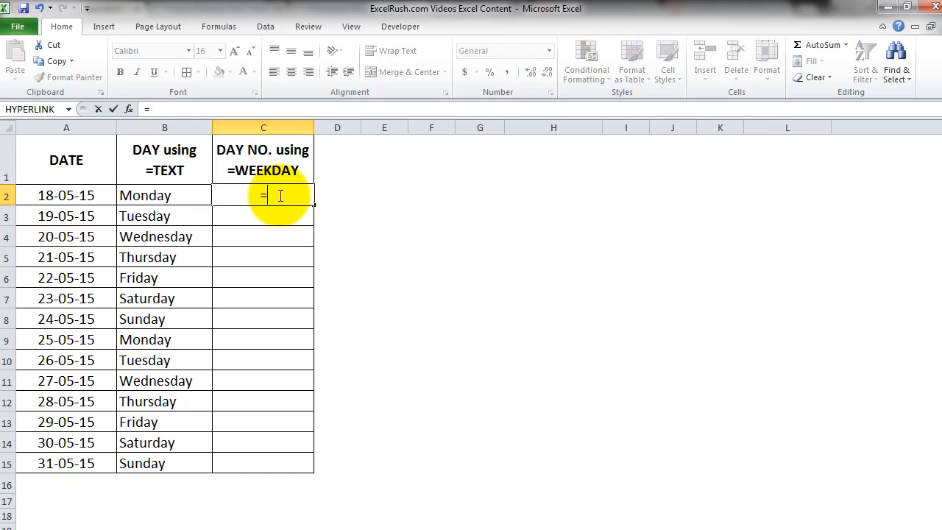
text(WEEKDAY()
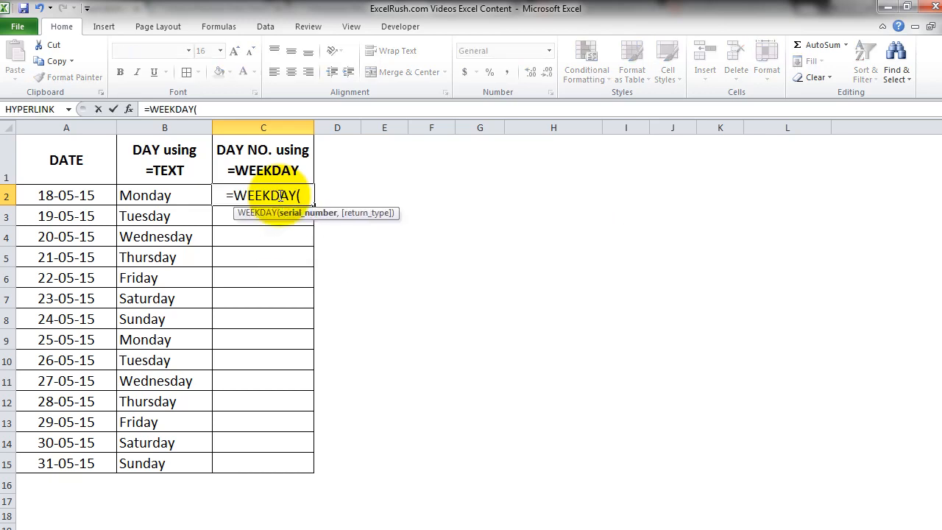
click(66, 194)
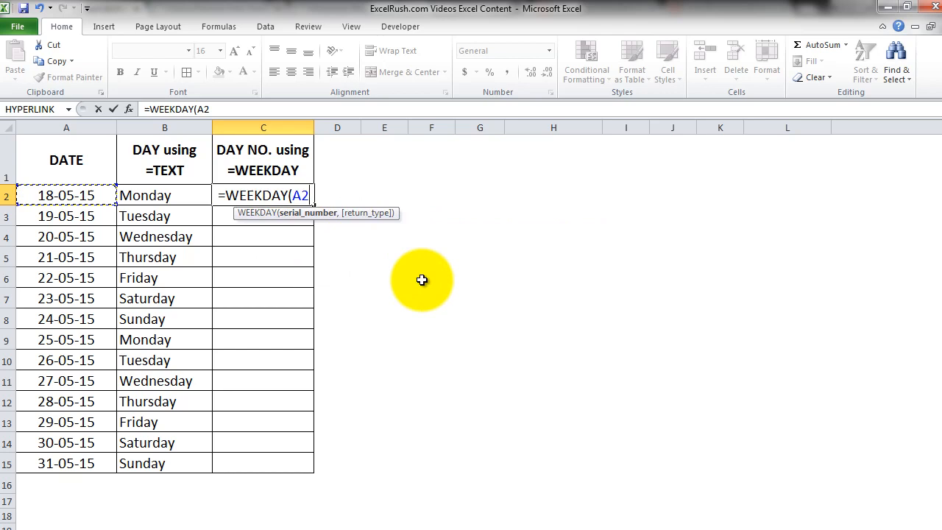
text(,2))
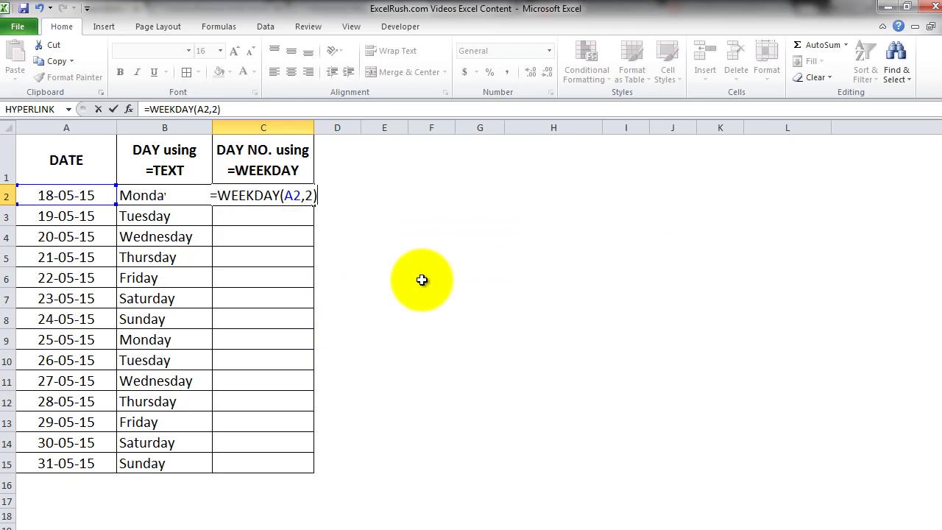
mouse_move(644, 191)
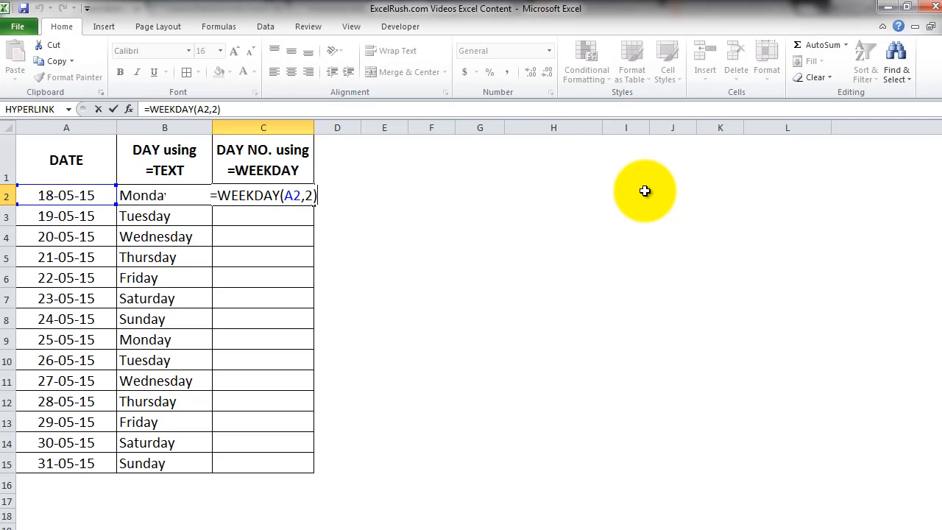
Confirm the WEEKDAY formula and fill day numbers 1-7 down to C15
key(Return)
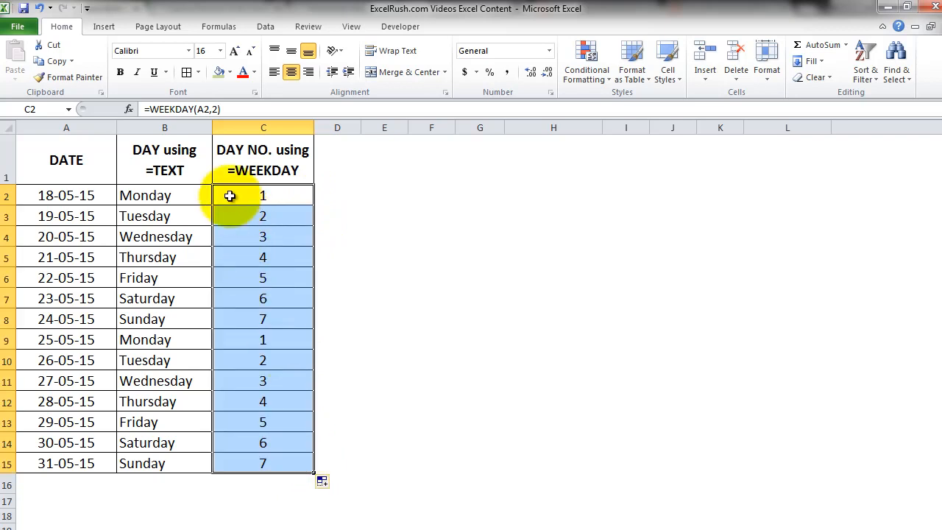
click(164, 159)
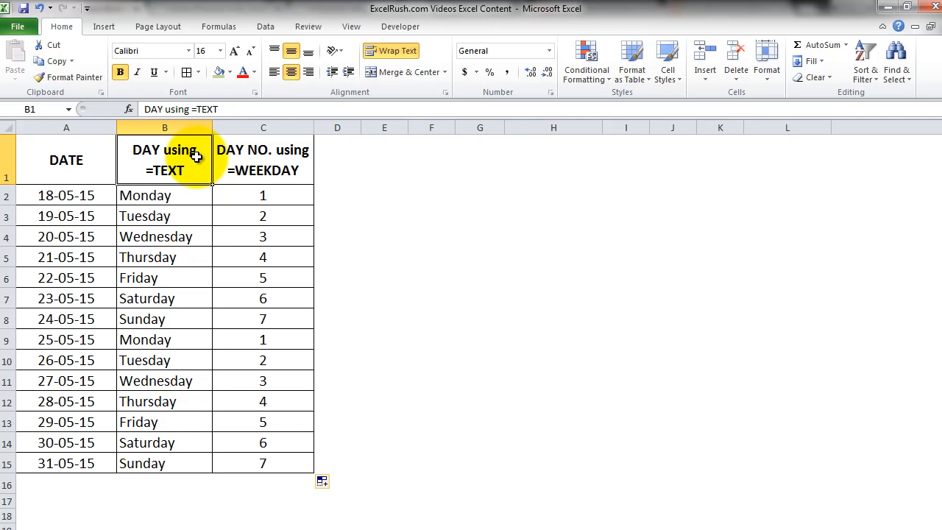
mouse_move(91, 203)
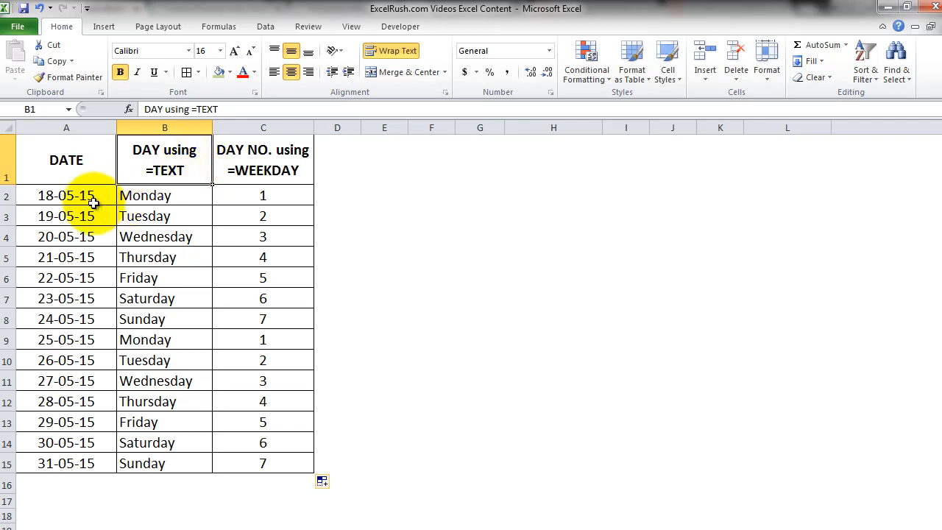
Start a new formula-based conditional formatting rule for the dates in column A
click(66, 194)
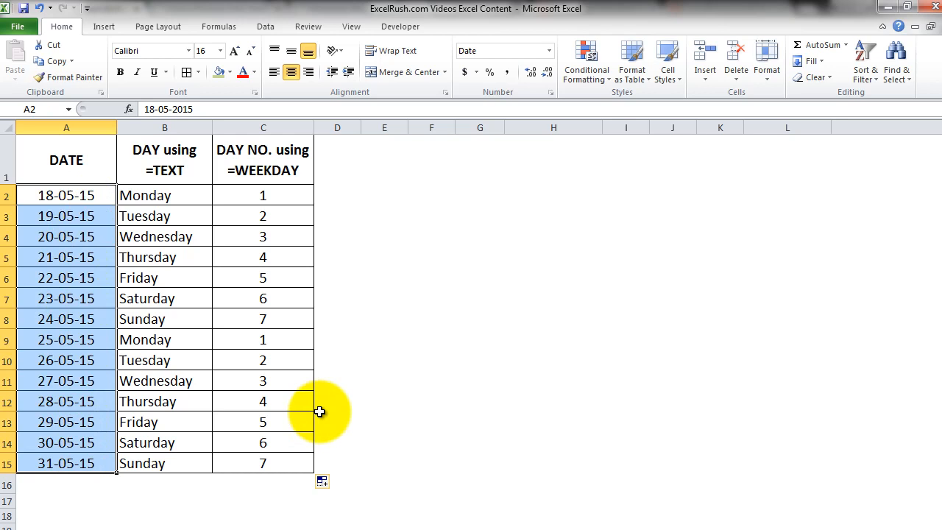
mouse_move(545, 170)
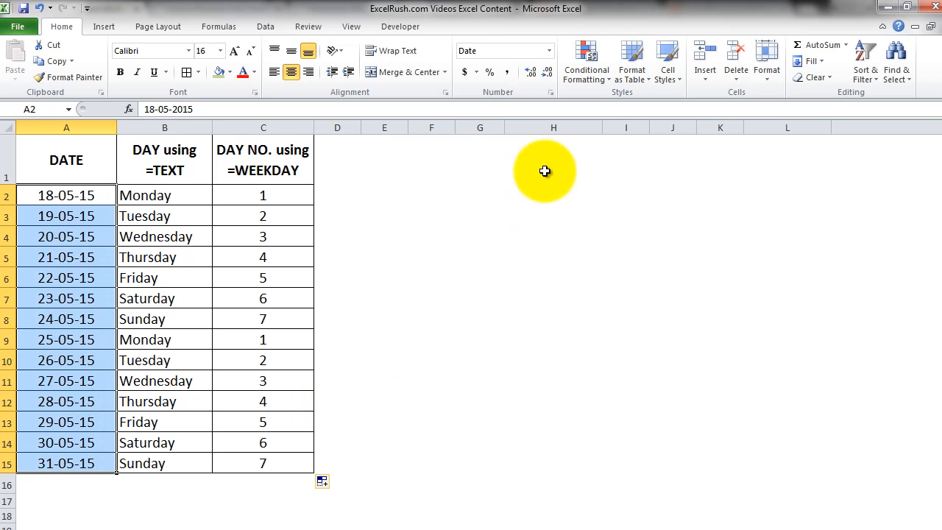
mouse_move(585, 62)
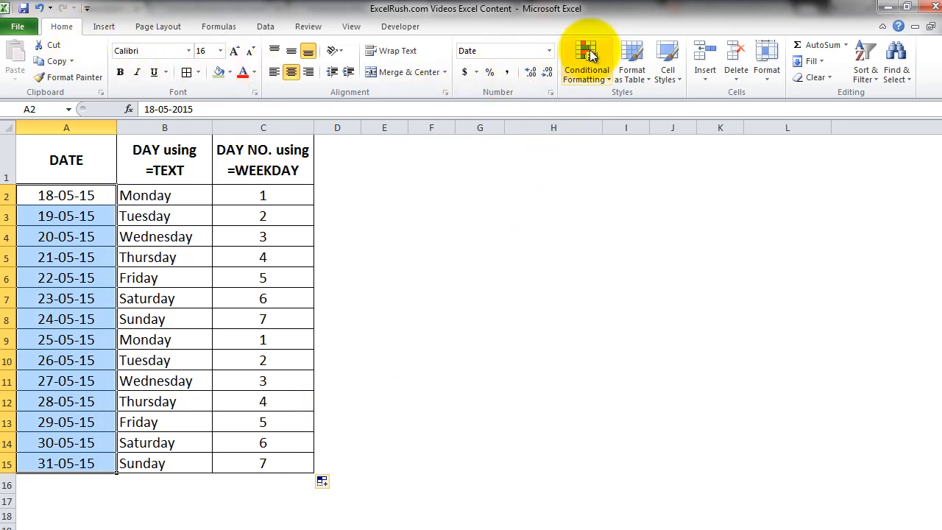
click(586, 59)
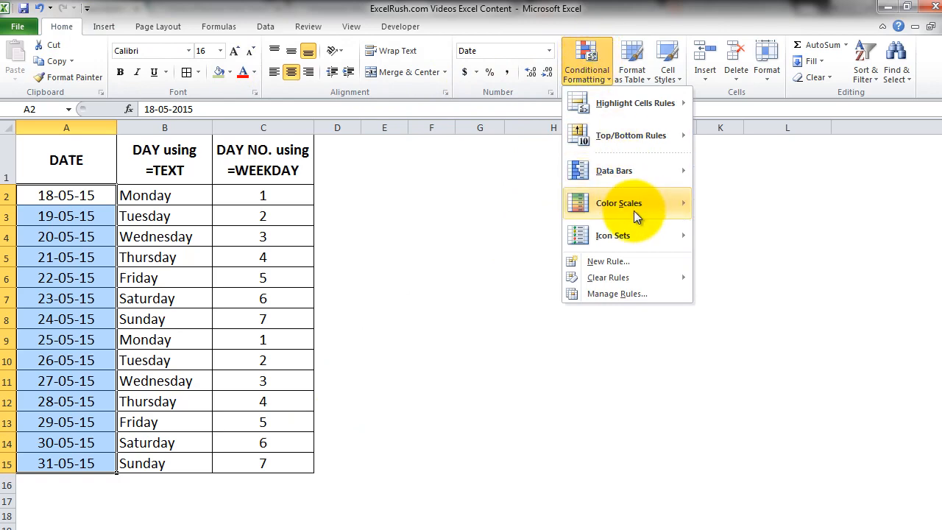
click(607, 262)
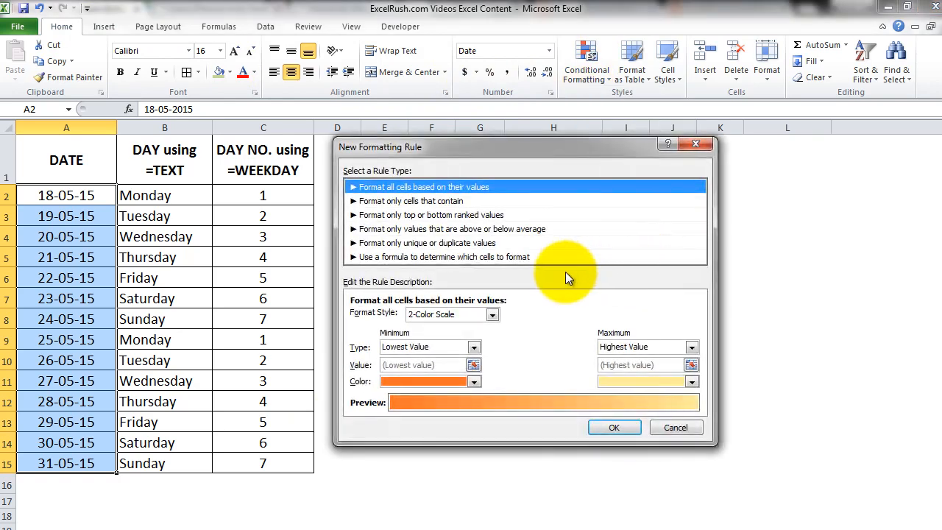
mouse_move(499, 266)
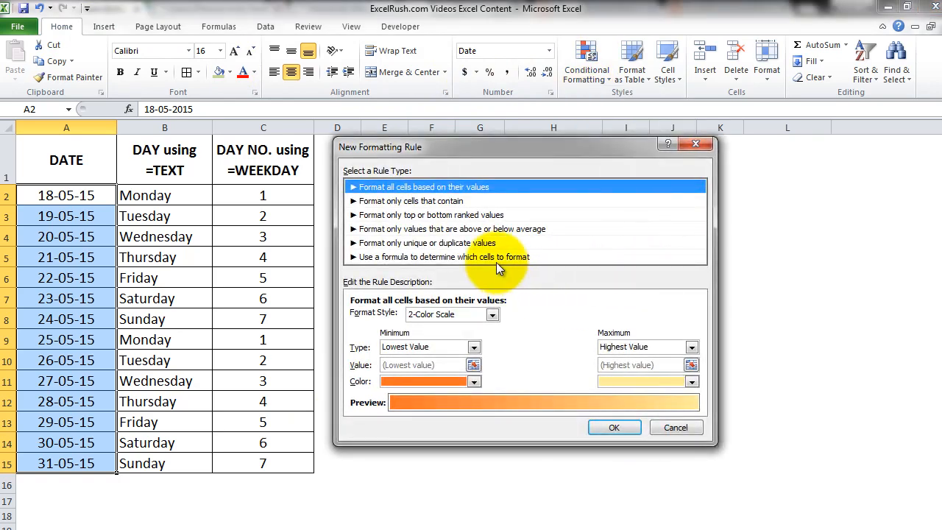
click(444, 256)
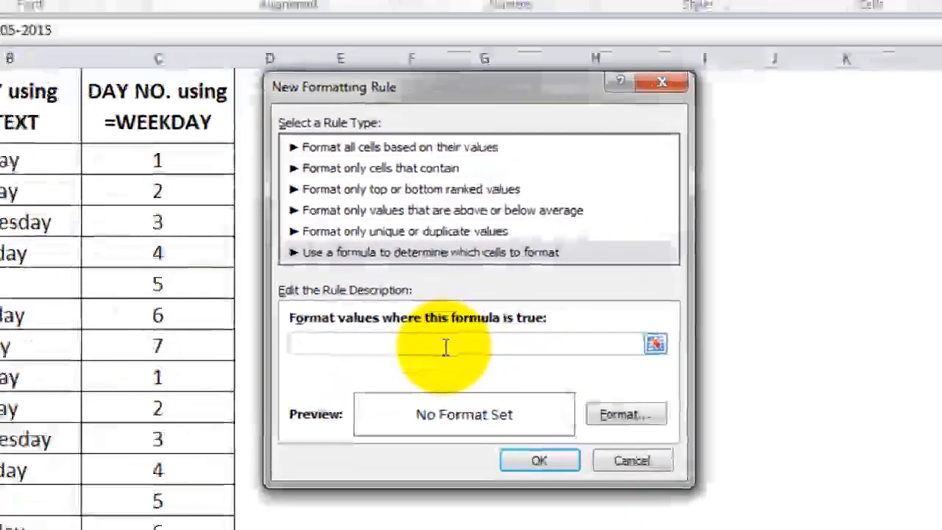
Give the rule the condition =weekday($a2,2)>5 to catch weekends
text(=wee)
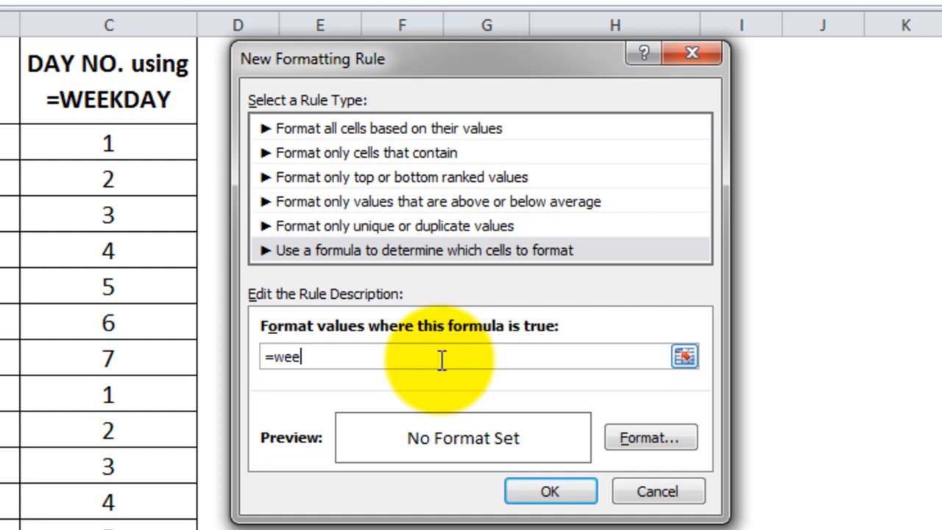
text(kday()
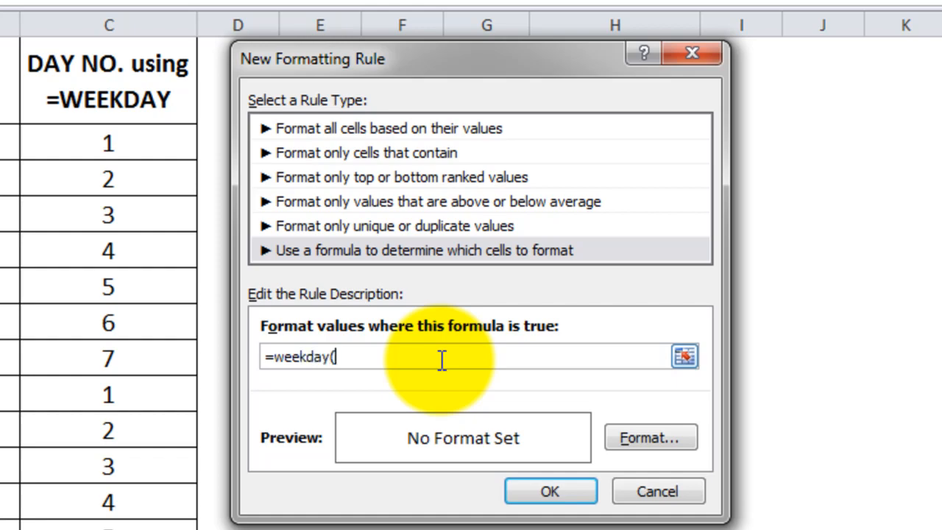
text($)
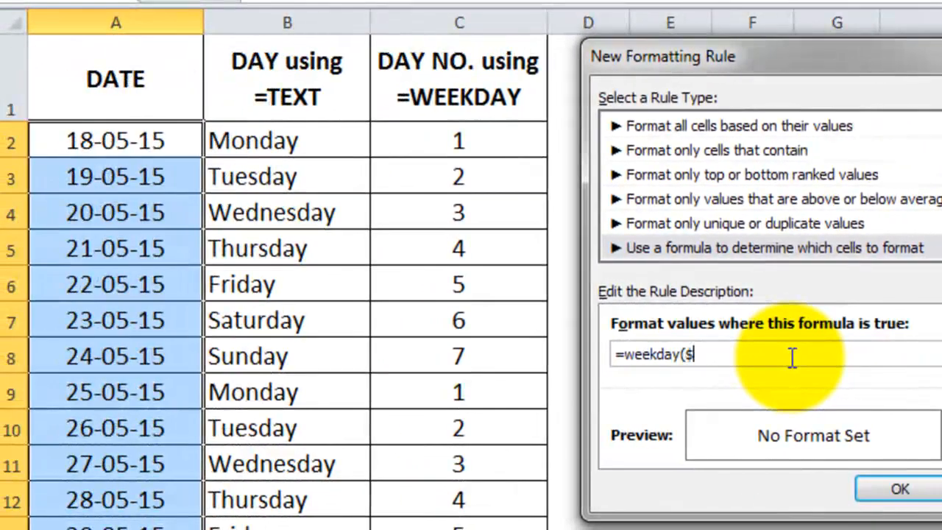
text(a2)
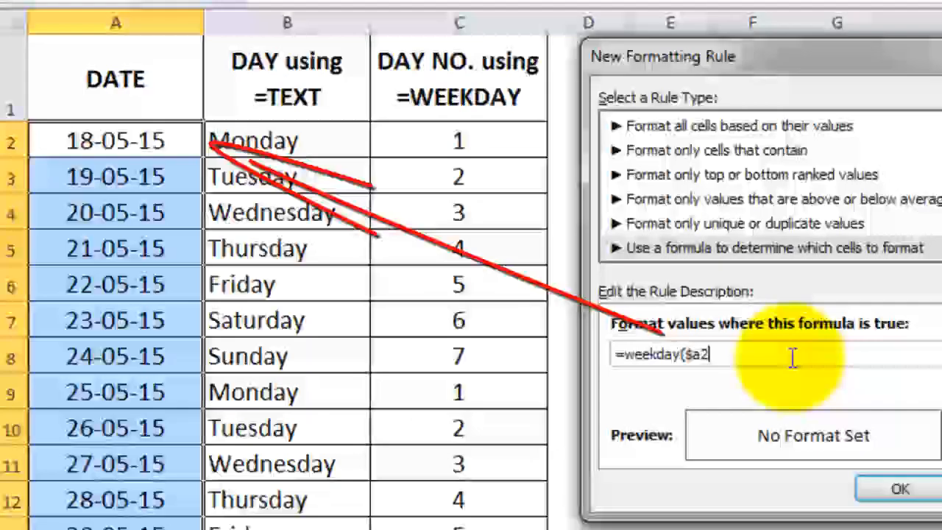
text(,2)
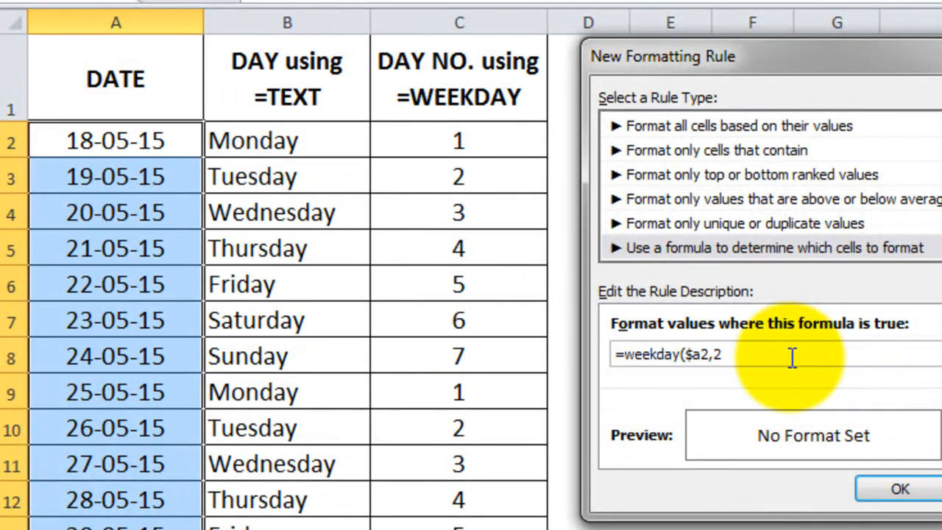
text())
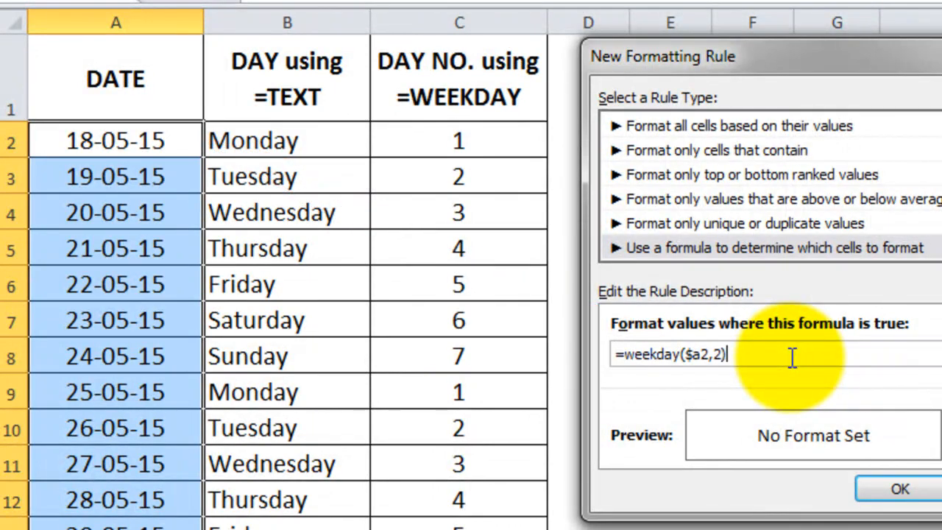
text(>)
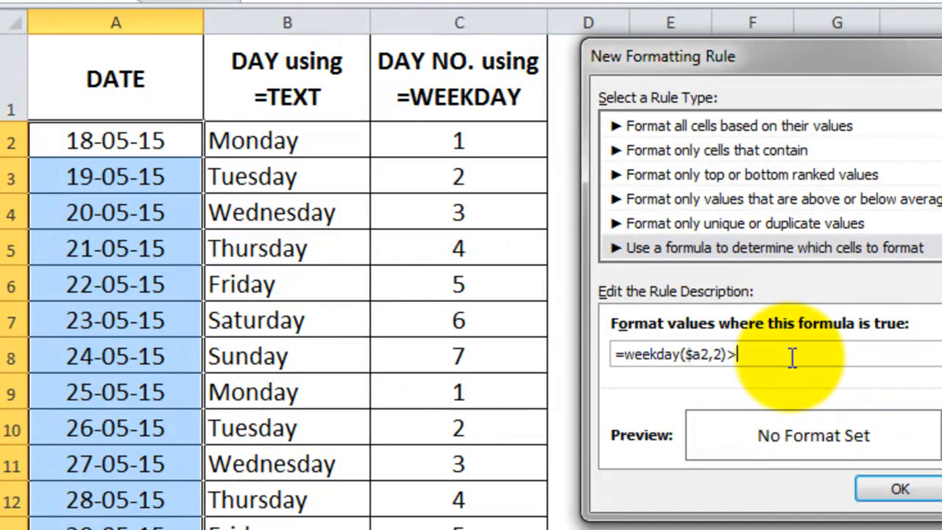
text(5)
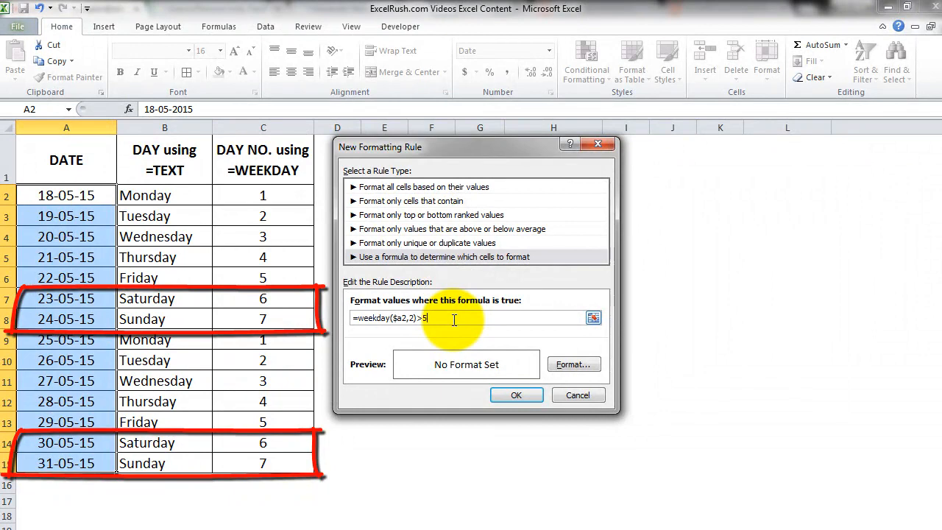
mouse_move(573, 365)
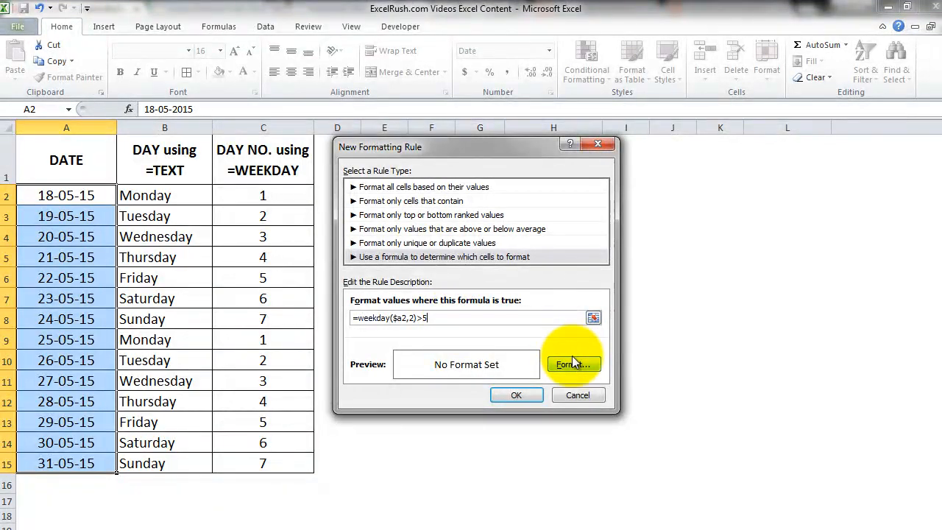
Set an orange fill for the rule and apply it to the date column
click(573, 363)
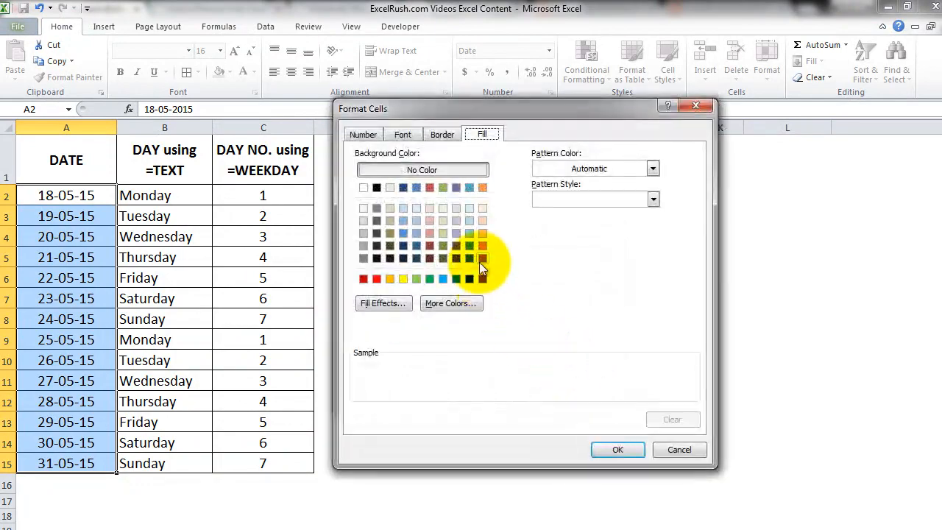
click(482, 245)
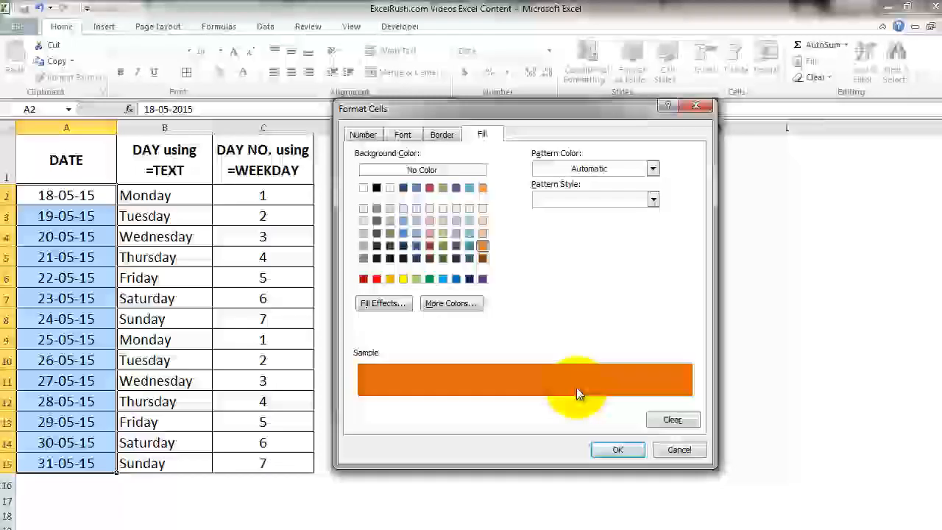
click(618, 450)
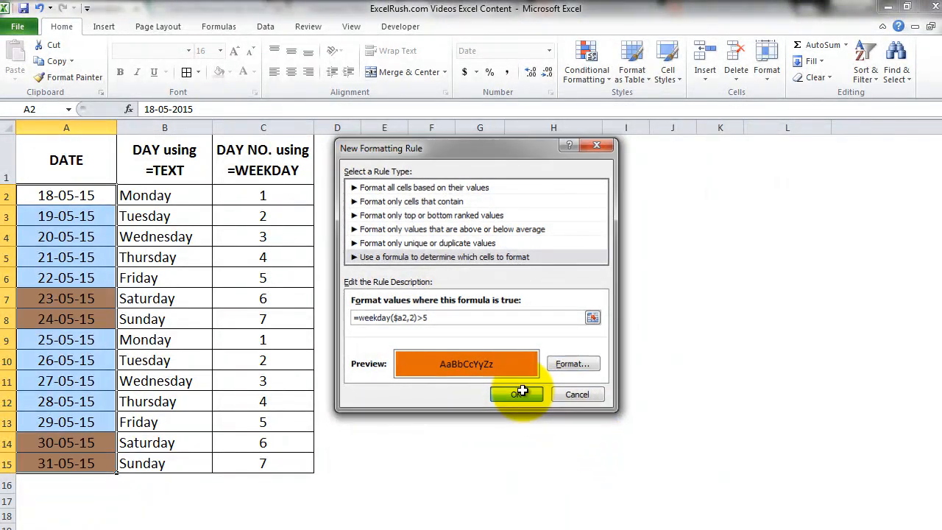
click(516, 394)
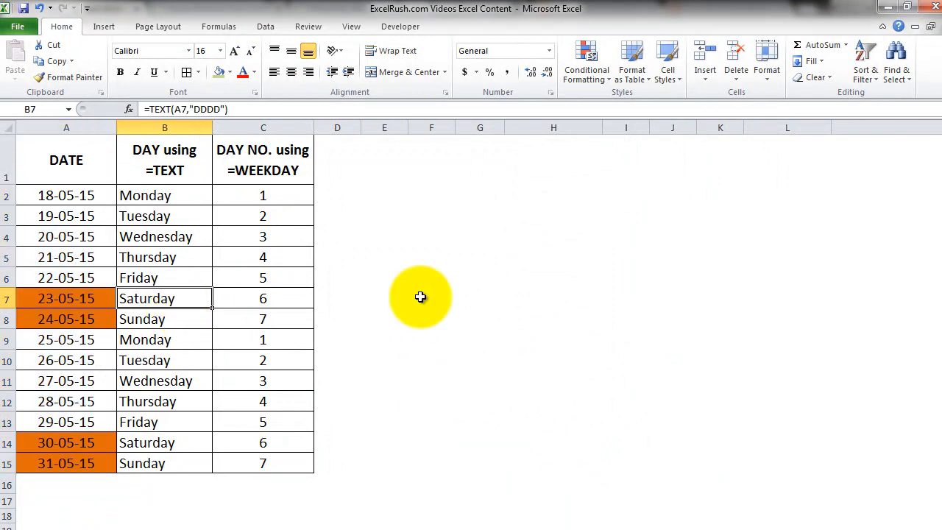
mouse_move(527, 305)
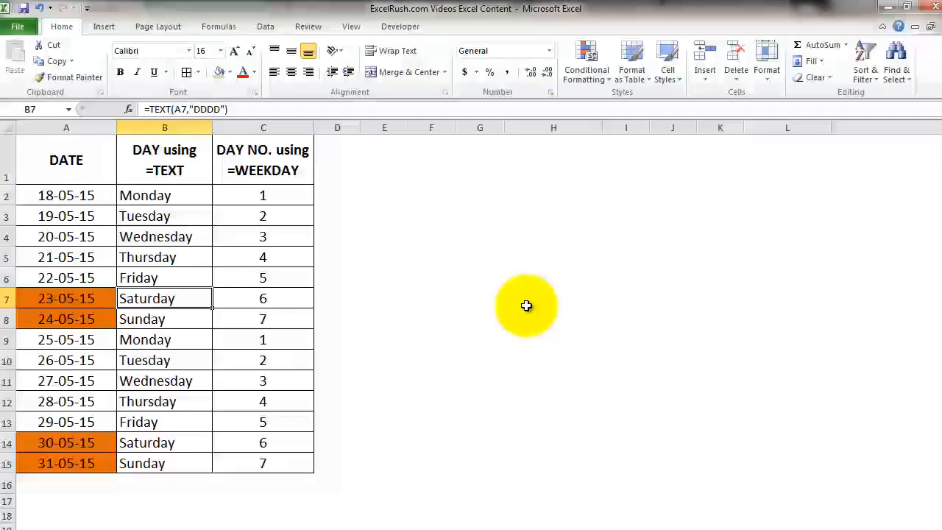
mouse_move(480, 365)
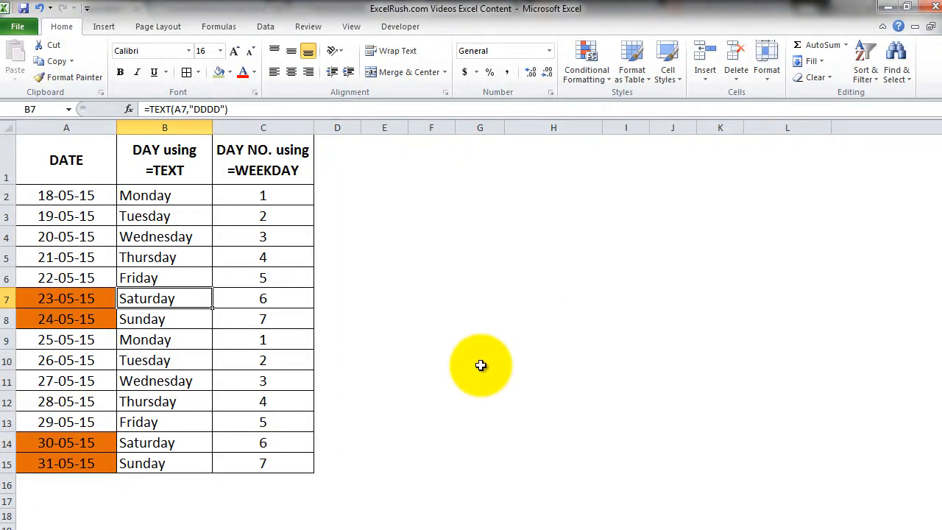
mouse_move(489, 423)
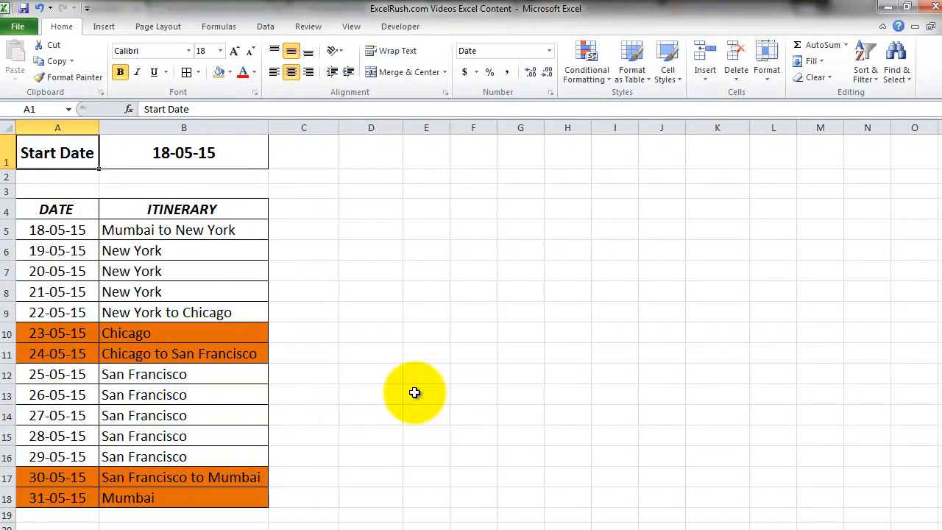
Add Fly notes beside the itinerary's travel-day routes, then return to the start date cell
click(303, 229)
text(Fly)
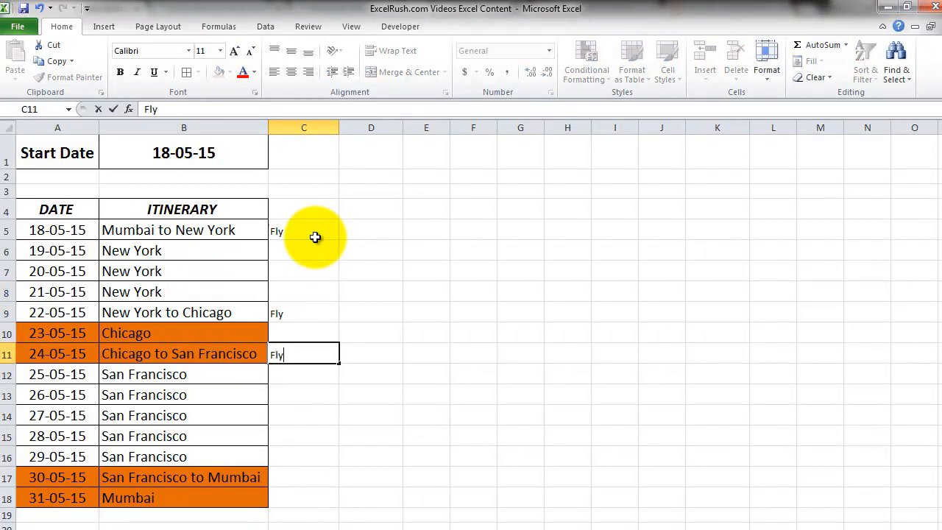
key(Return)
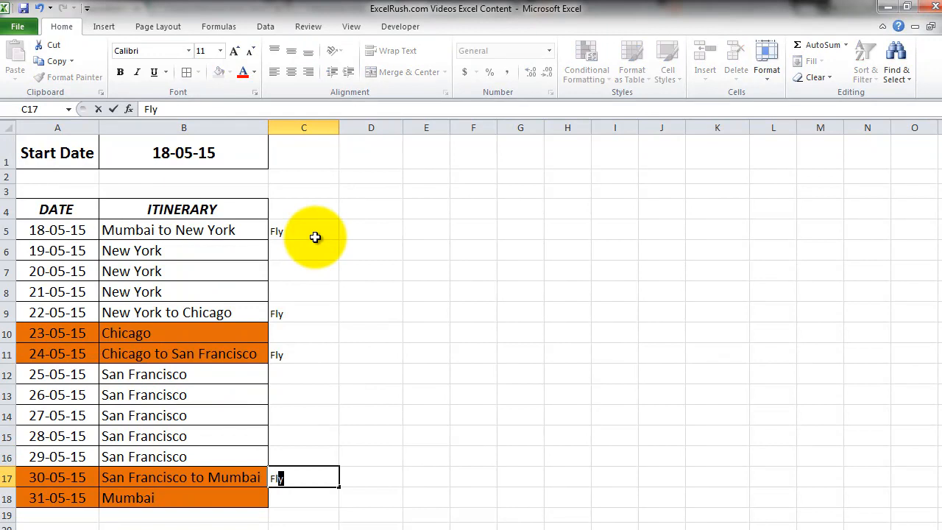
key(Return)
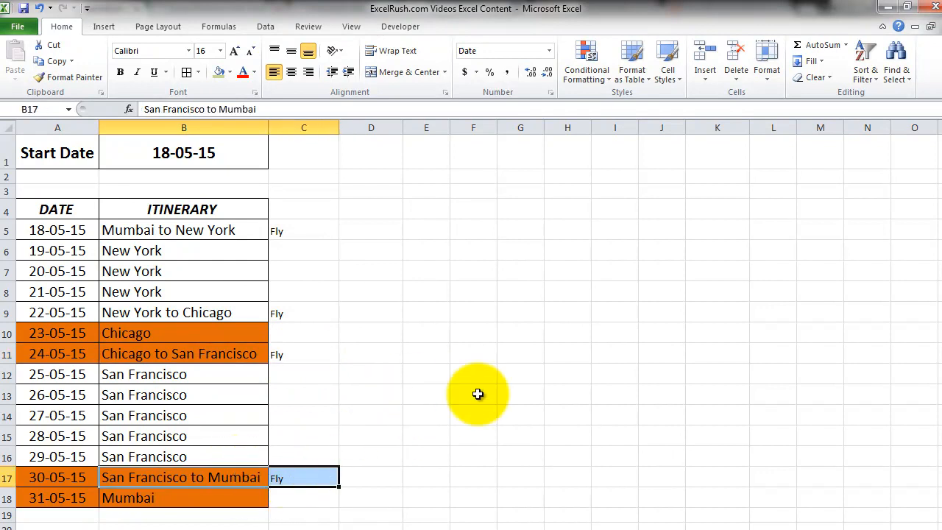
mouse_move(308, 219)
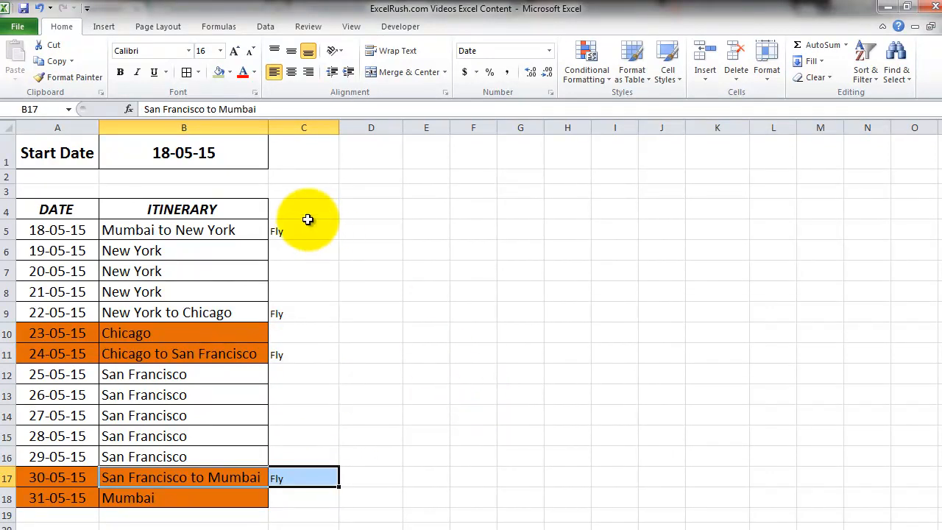
click(182, 151)
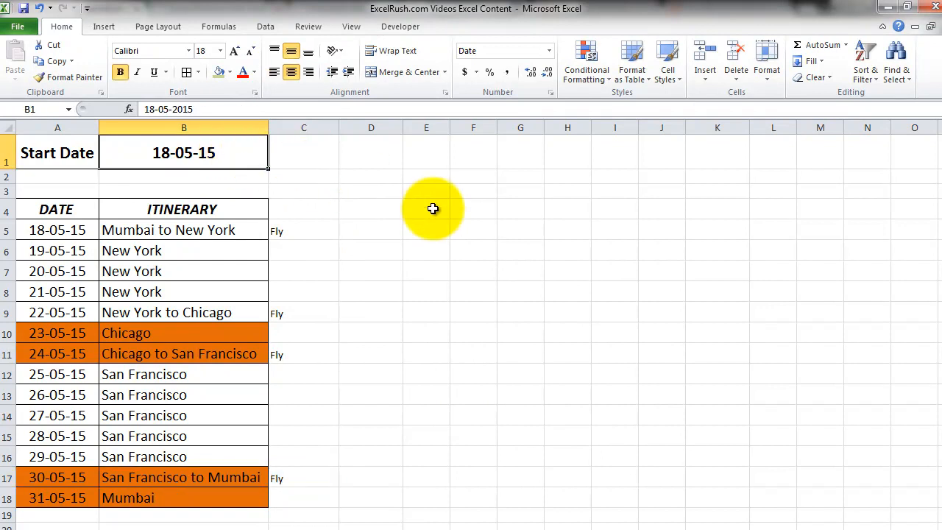
Change the trip start date in B1 and check the shifted Fly rows and highlights
text(1-05-2015)
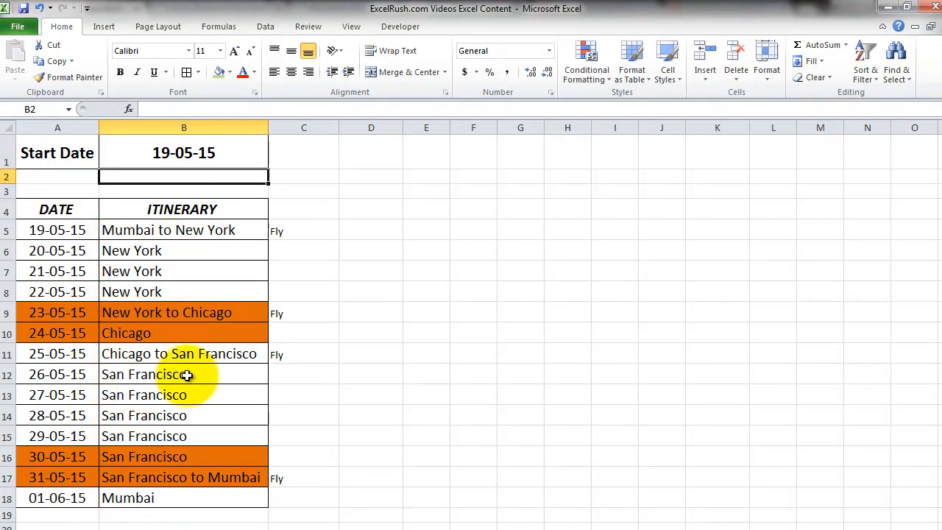
click(303, 312)
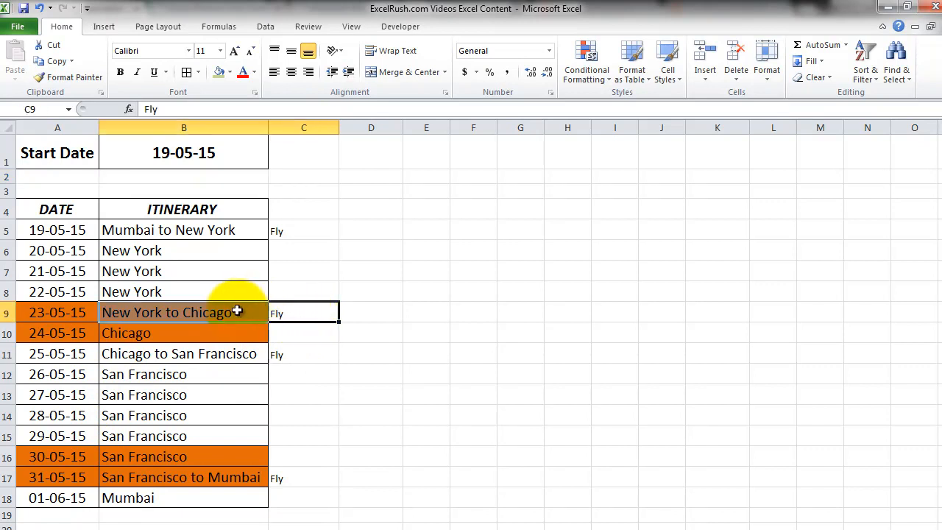
click(303, 476)
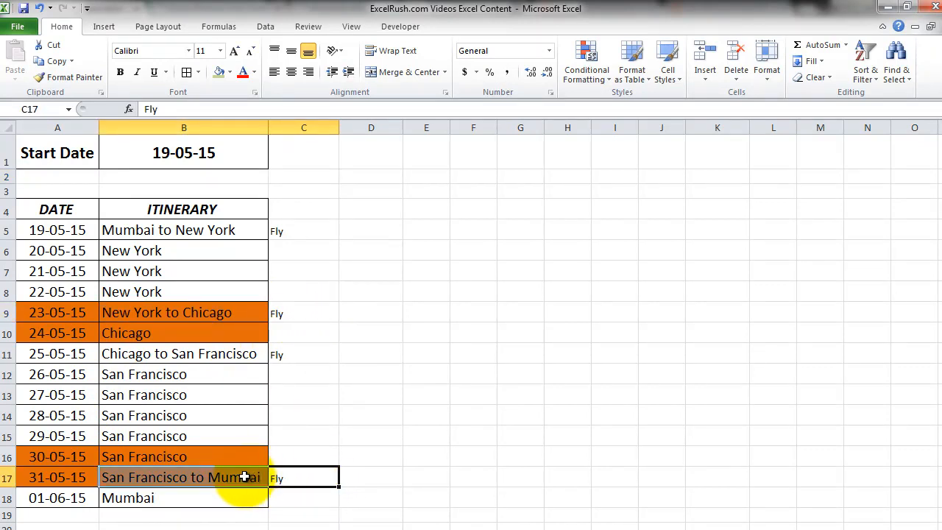
click(183, 152)
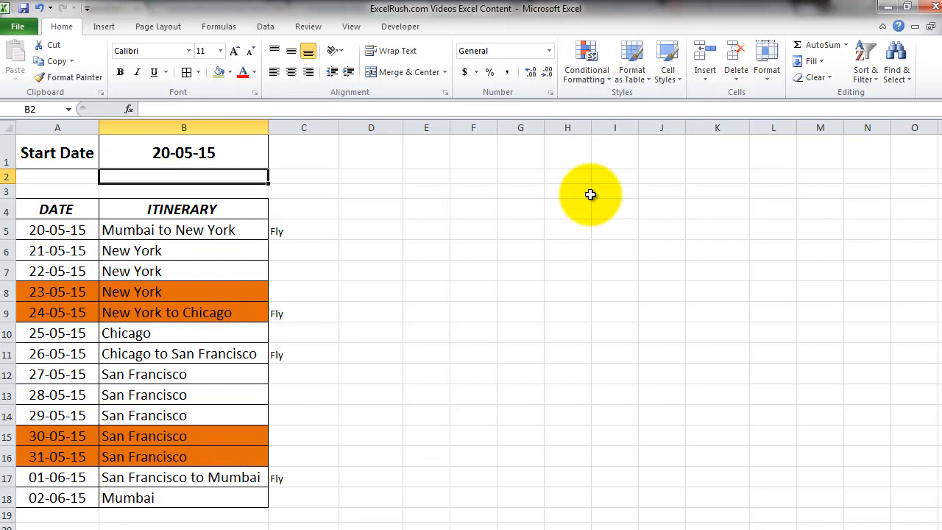
Set the start date to 21-05-2015 and select the Fly cells to verify the shift
click(303, 311)
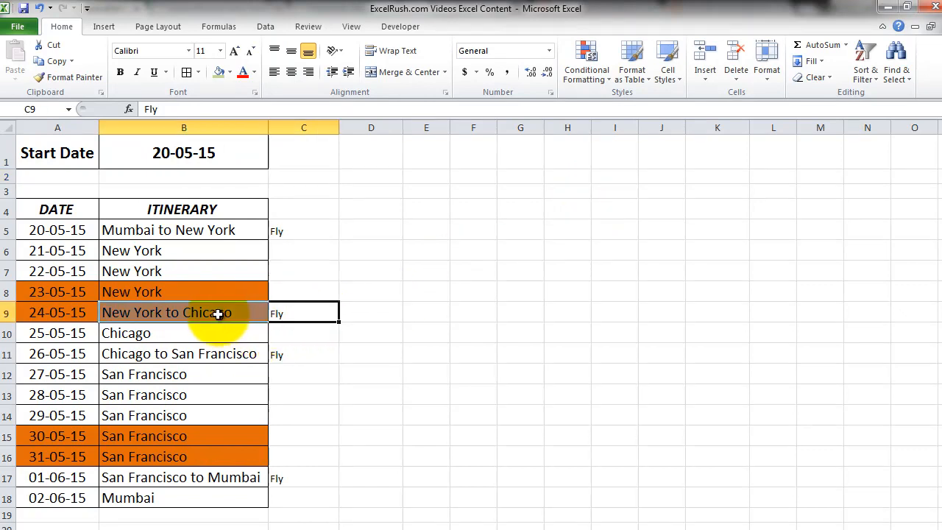
click(303, 291)
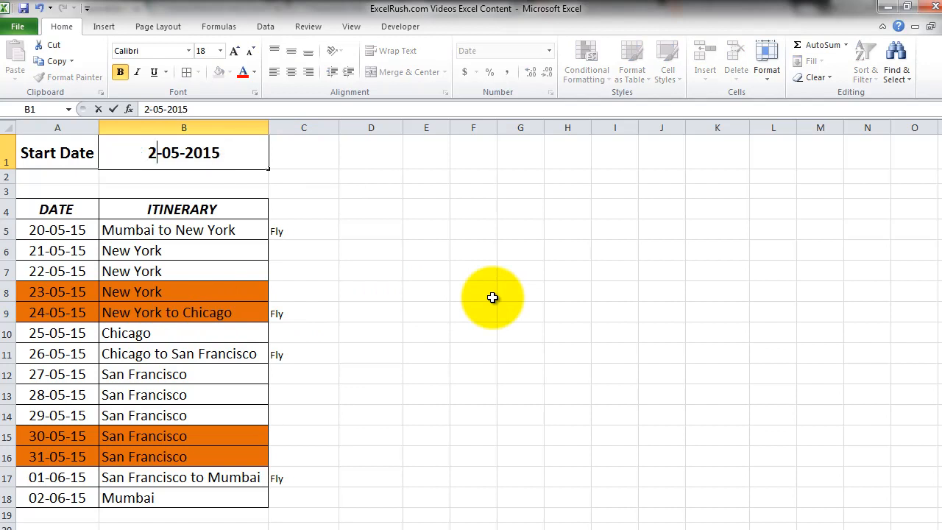
key(Return)
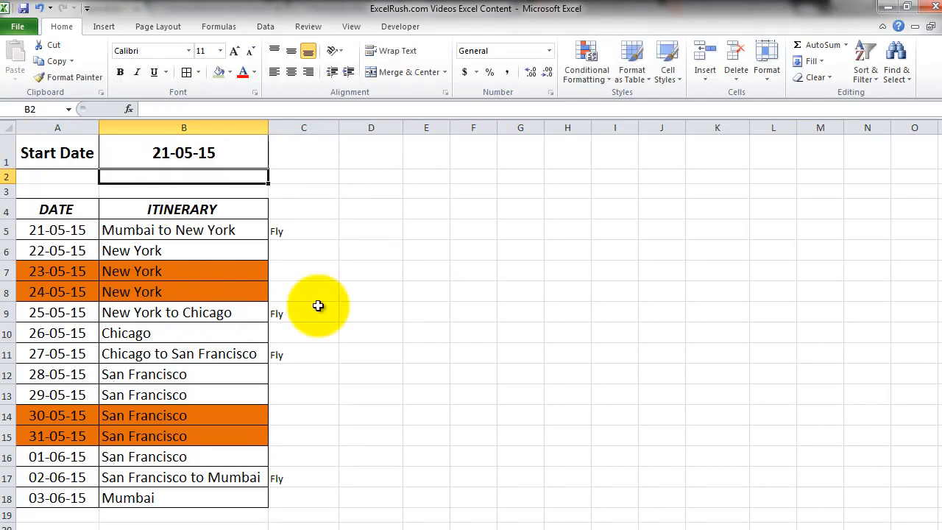
click(303, 229)
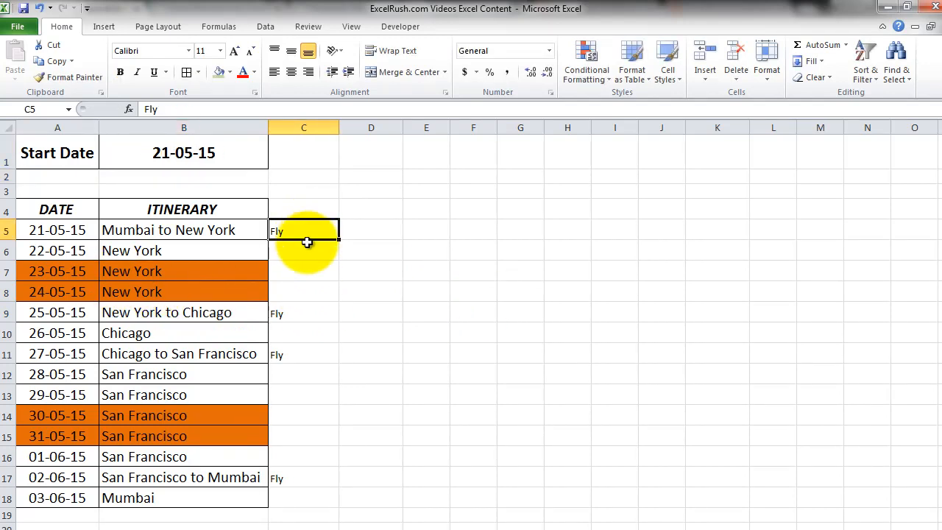
click(303, 353)
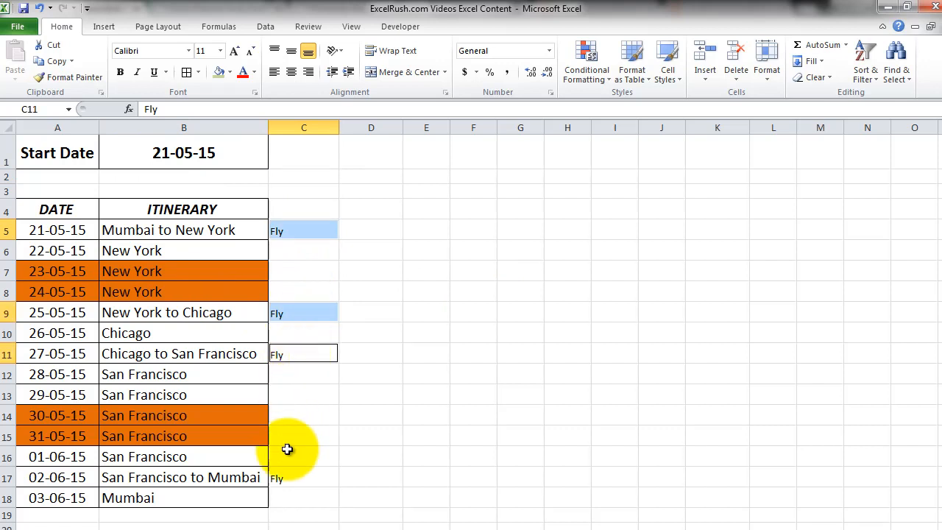
click(303, 476)
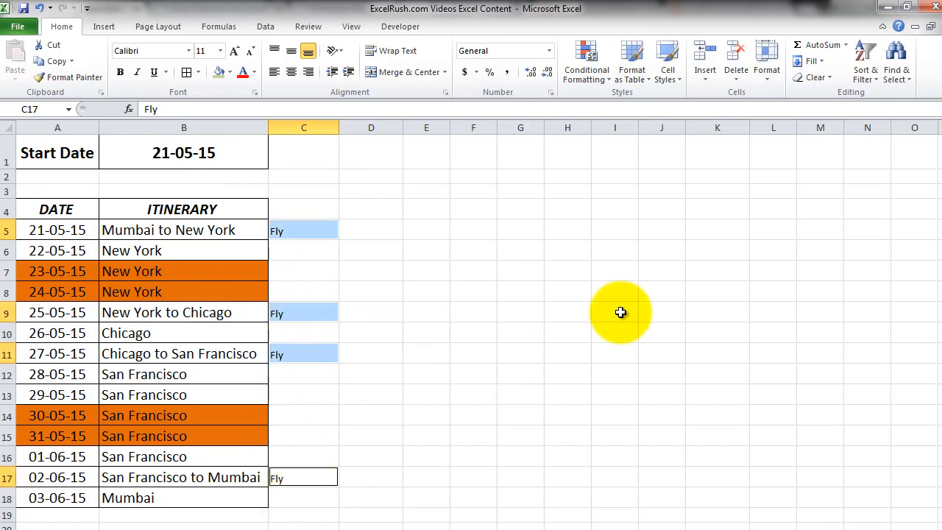